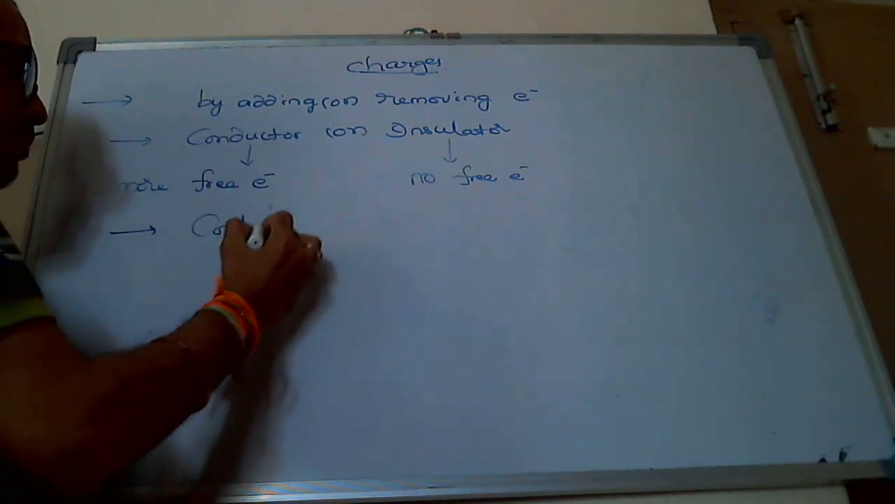
pyautogui.write('Coulomb')
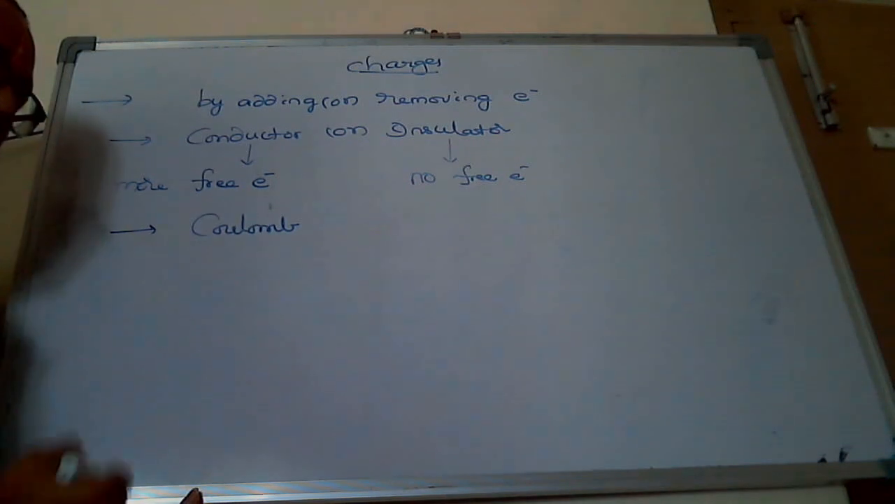